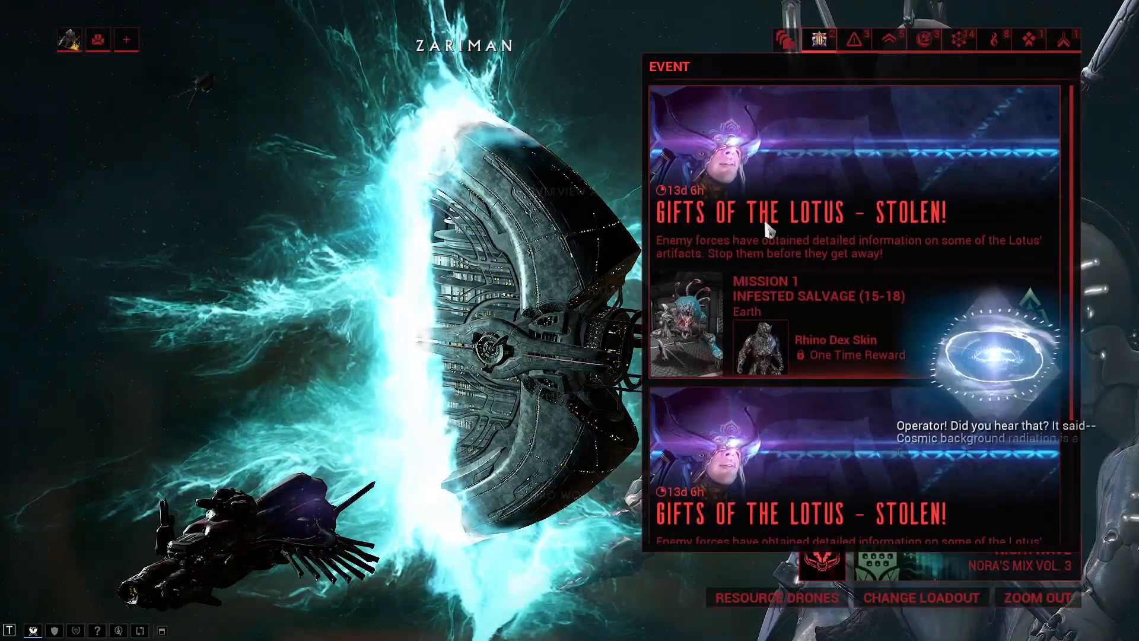
Scroll down until Week 7 & 8 and Week 9 & 10 cards, including Double Resources Weekend, show fully
{"action": "scroll", "scroll_direction": "down", "scroll_amount": 3}
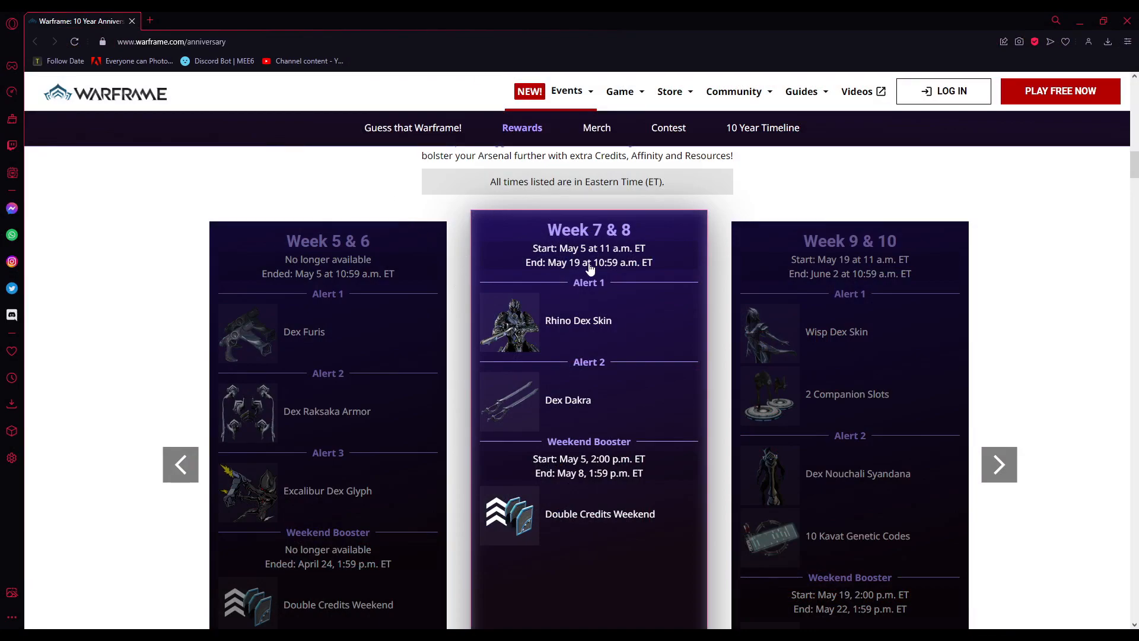
{"action": "mouse_move", "coordinate": [583, 275]}
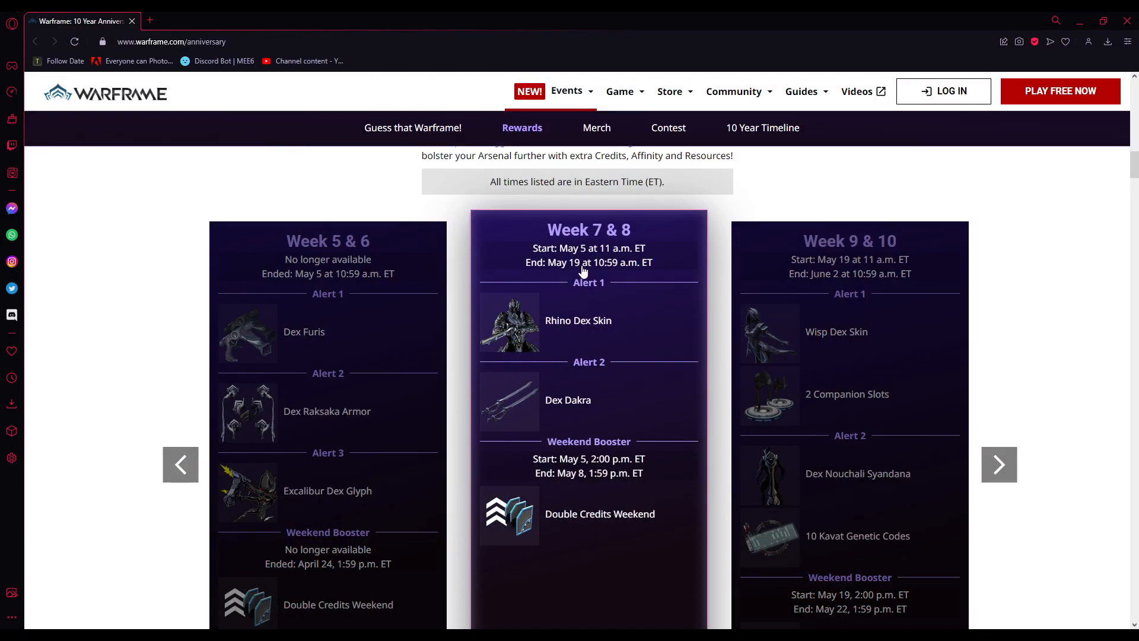
{"action": "mouse_move", "coordinate": [619, 282]}
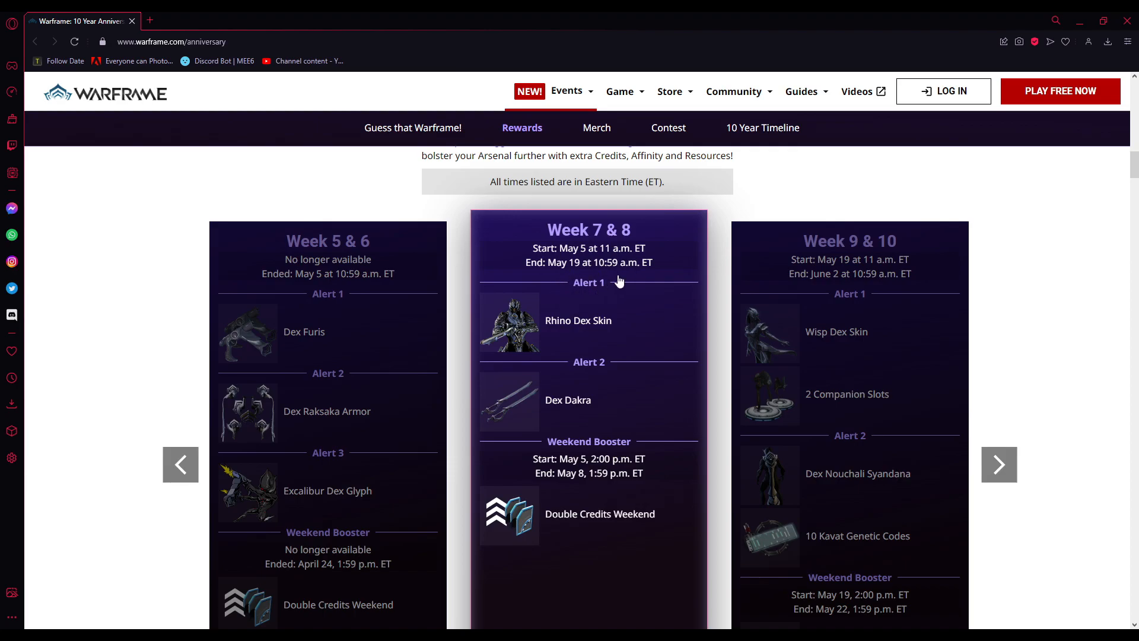
{"action": "scroll", "scroll_direction": "down", "scroll_amount": 3}
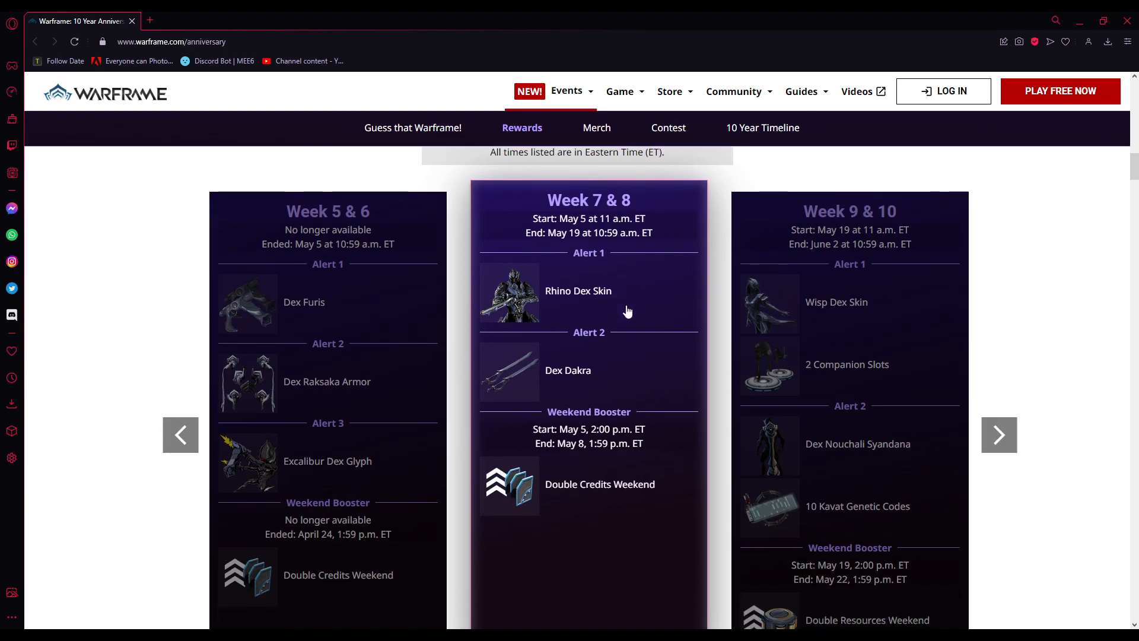
{"action": "scroll", "scroll_direction": "down", "scroll_amount": 3}
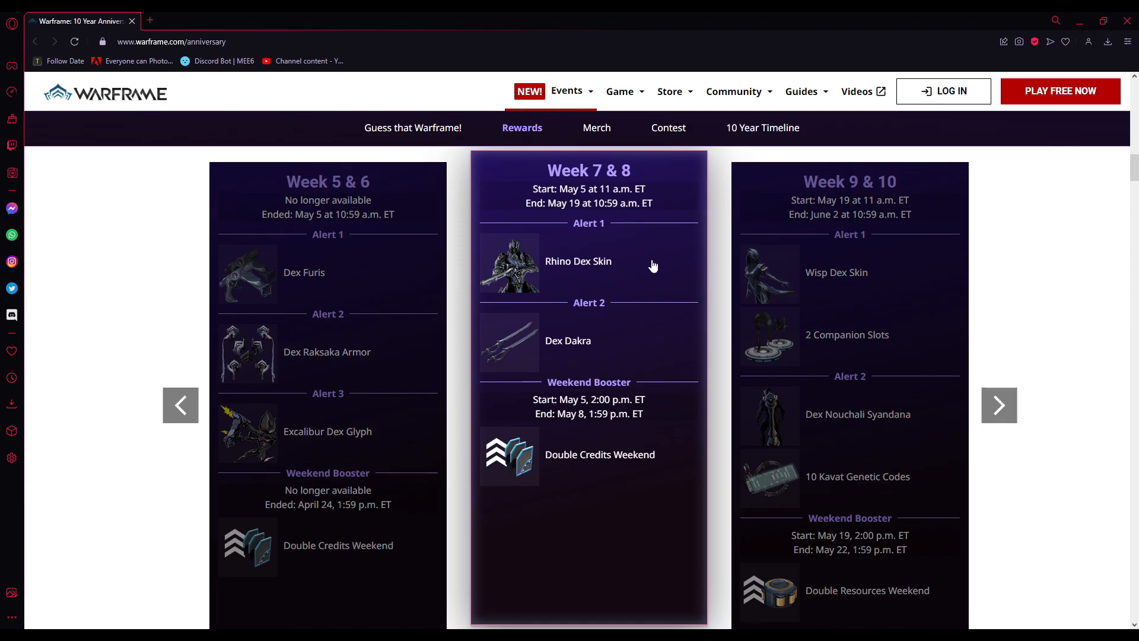
{"action": "mouse_move", "coordinate": [557, 357]}
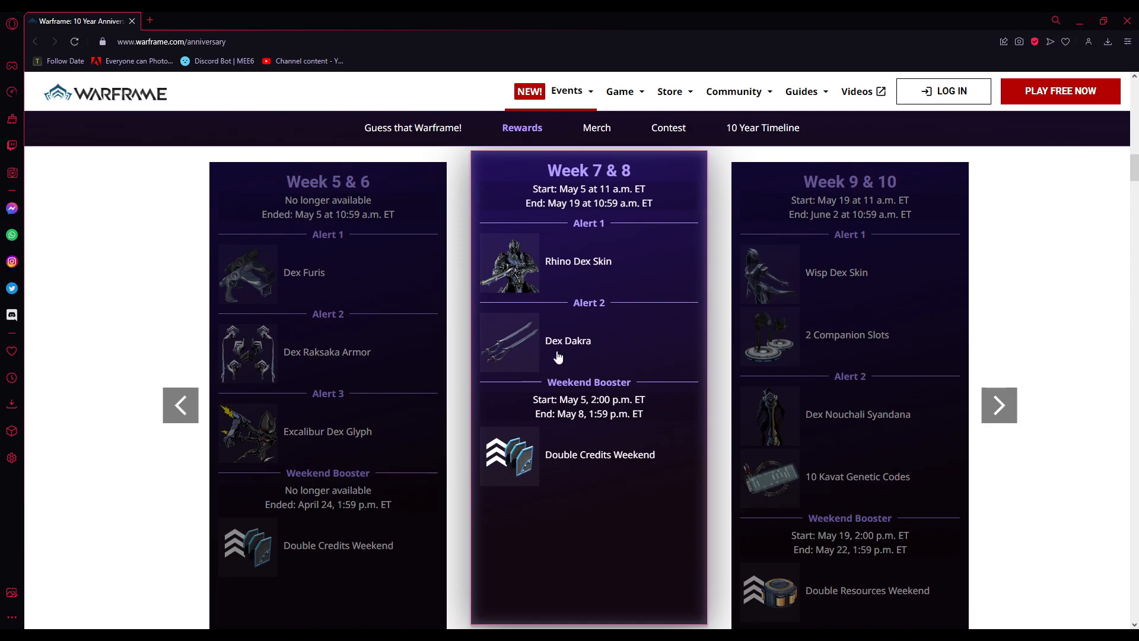
{"action": "mouse_move", "coordinate": [622, 413]}
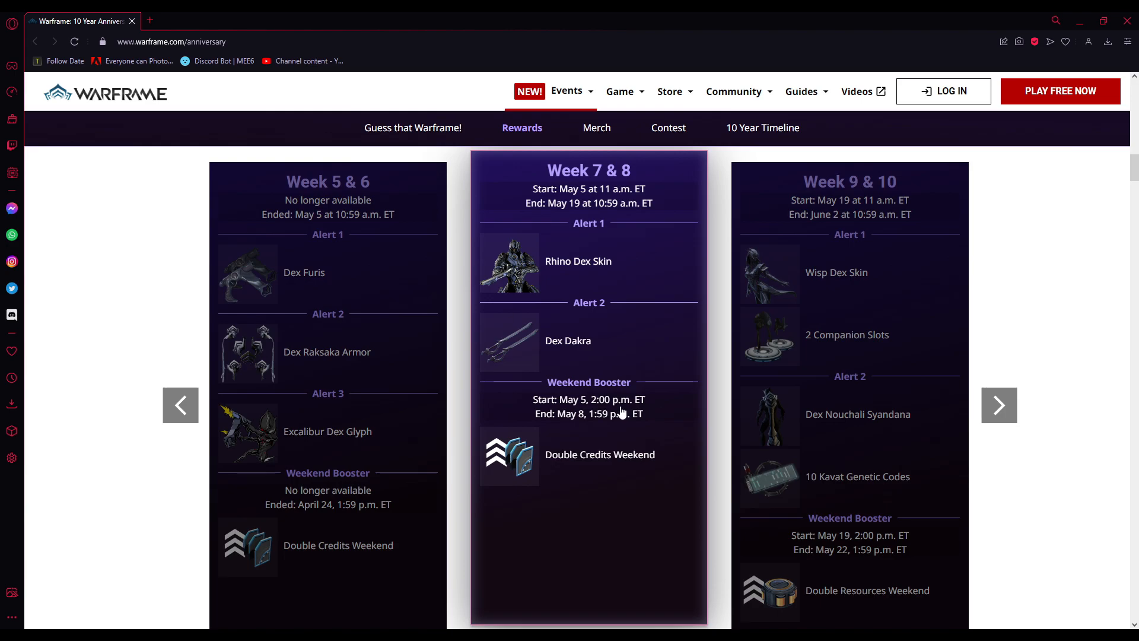
{"action": "mouse_move", "coordinate": [531, 458]}
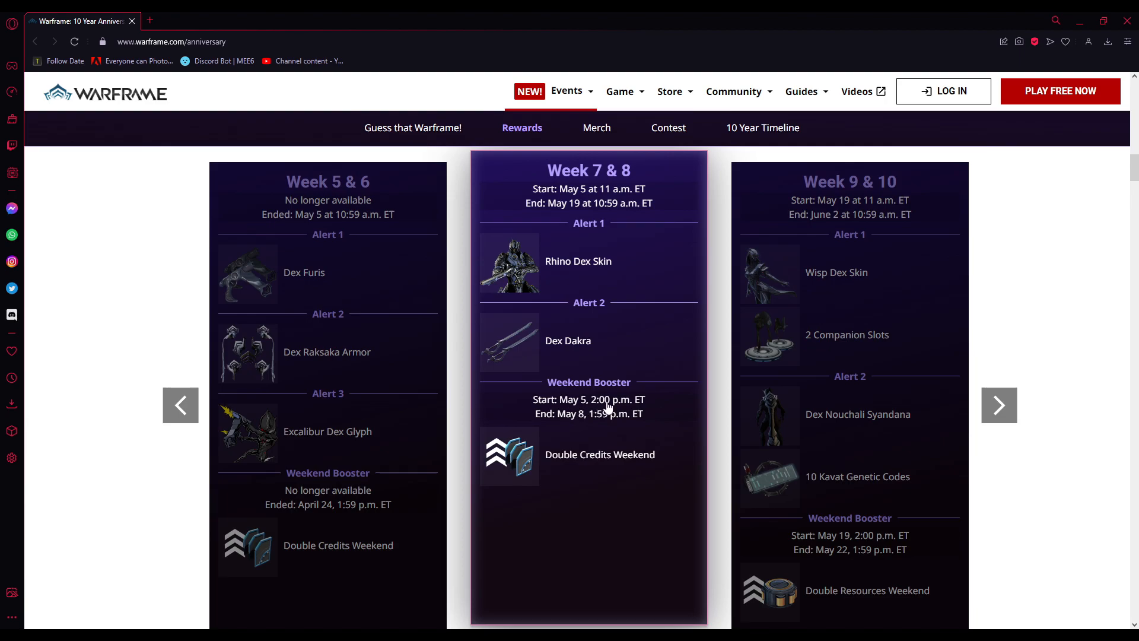
{"action": "mouse_move", "coordinate": [618, 440]}
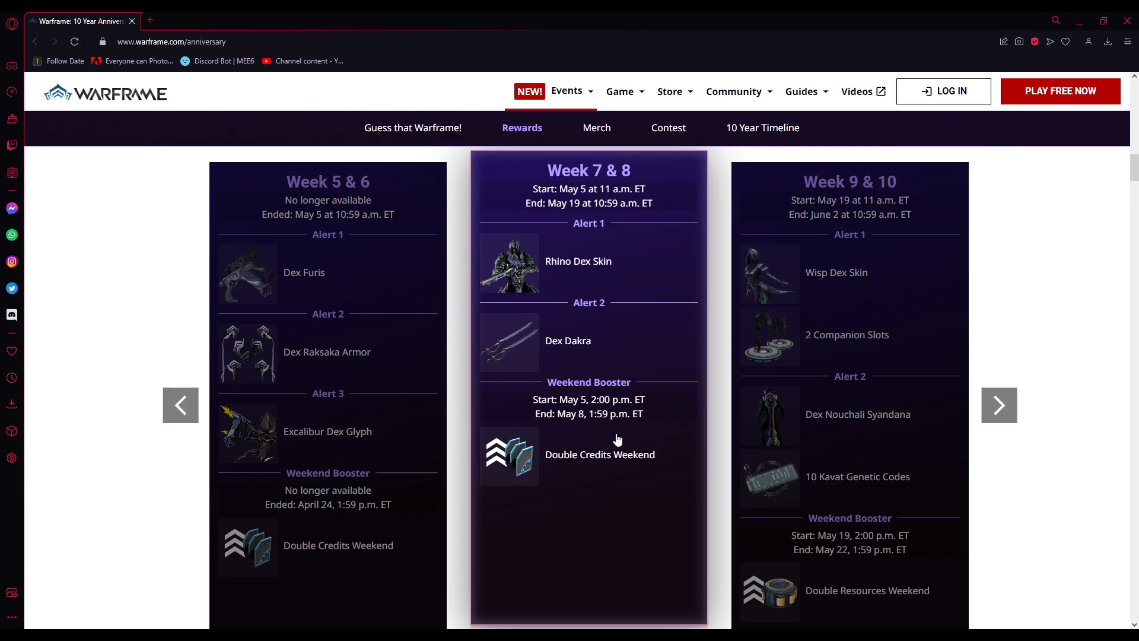
{"action": "mouse_move", "coordinate": [683, 486]}
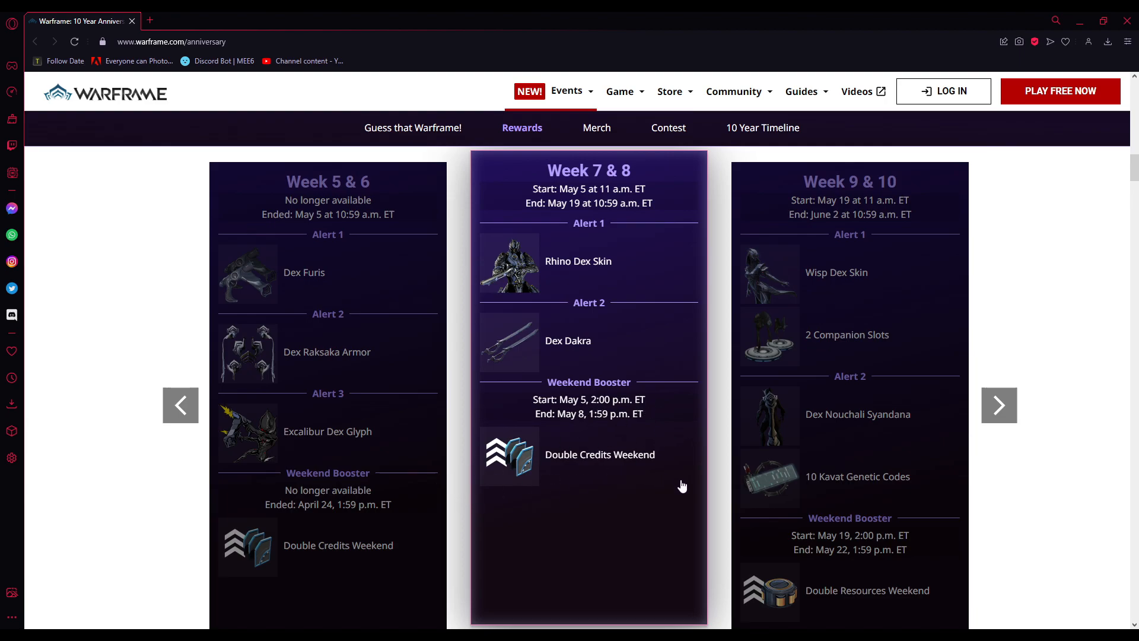
{"action": "mouse_move", "coordinate": [766, 486]}
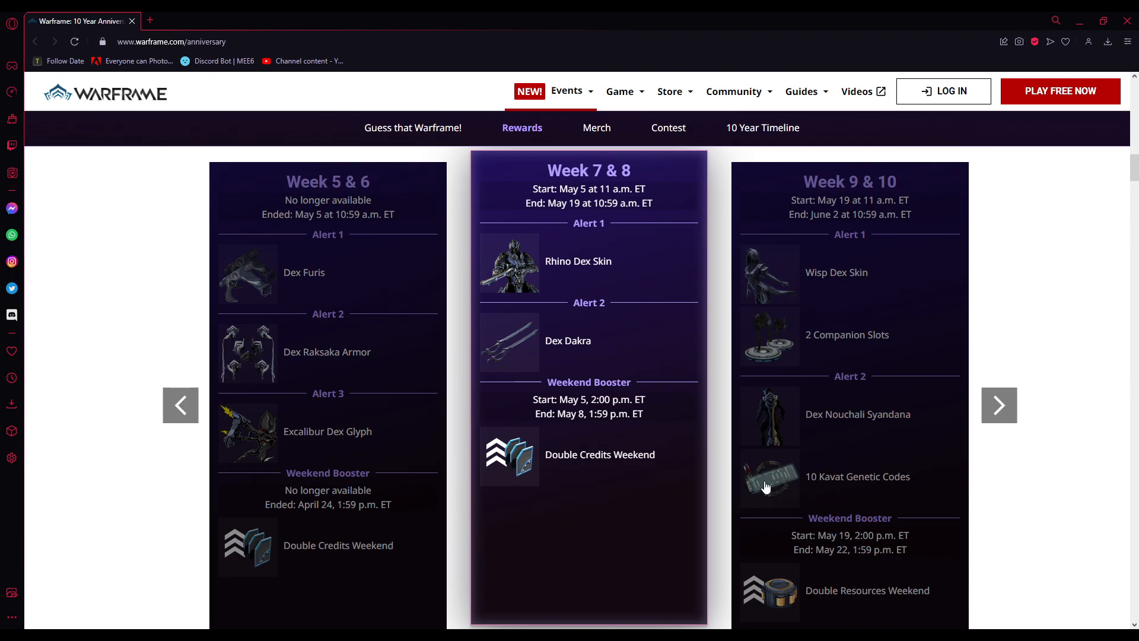
{"action": "left_click", "coordinate": [180, 405]}
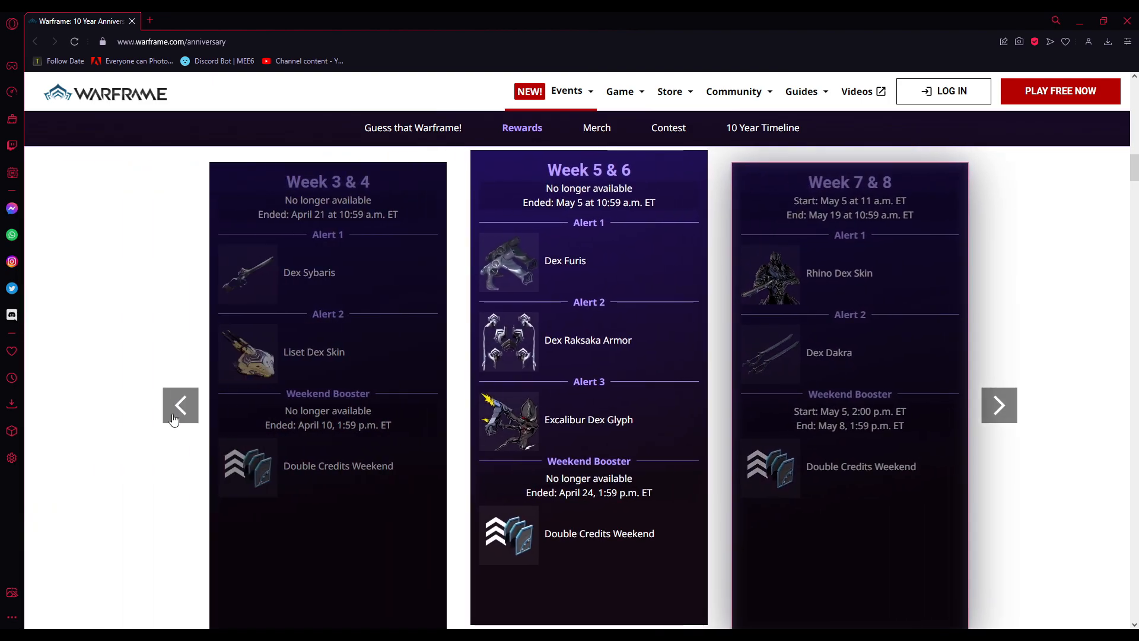
{"action": "left_click", "coordinate": [181, 405]}
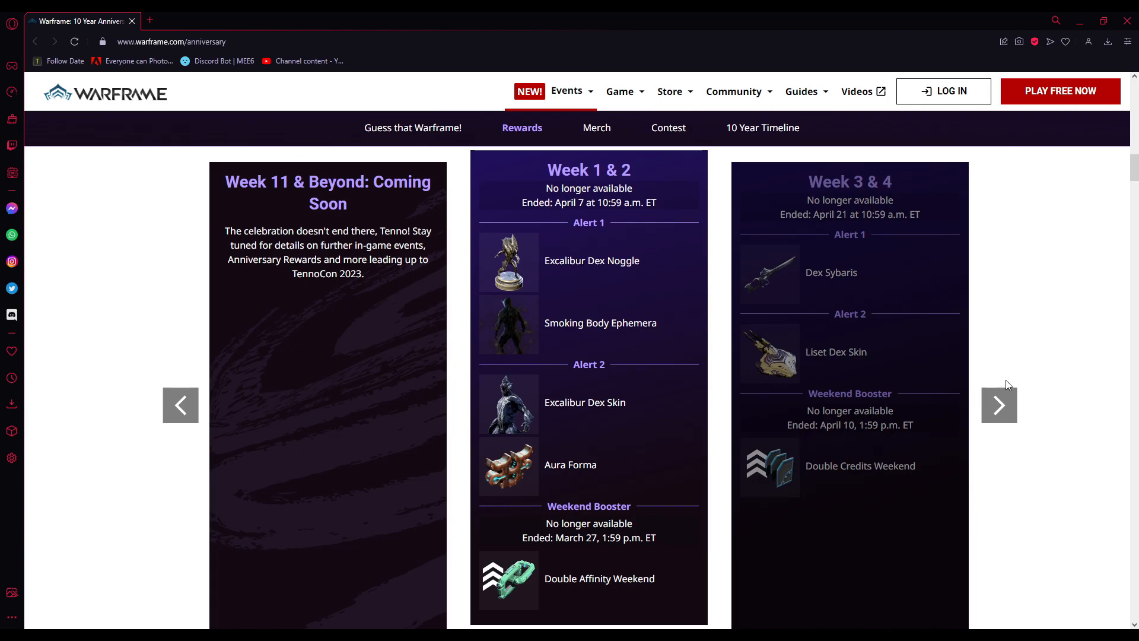
{"action": "left_click", "coordinate": [999, 405]}
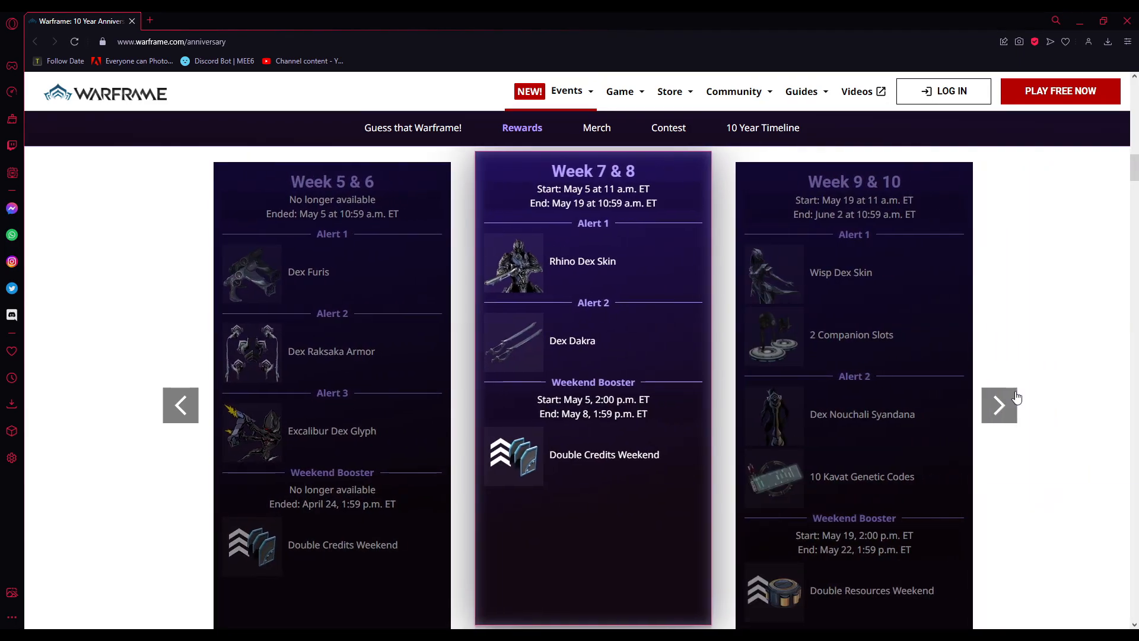
{"action": "scroll", "scroll_direction": "down", "scroll_amount": 3}
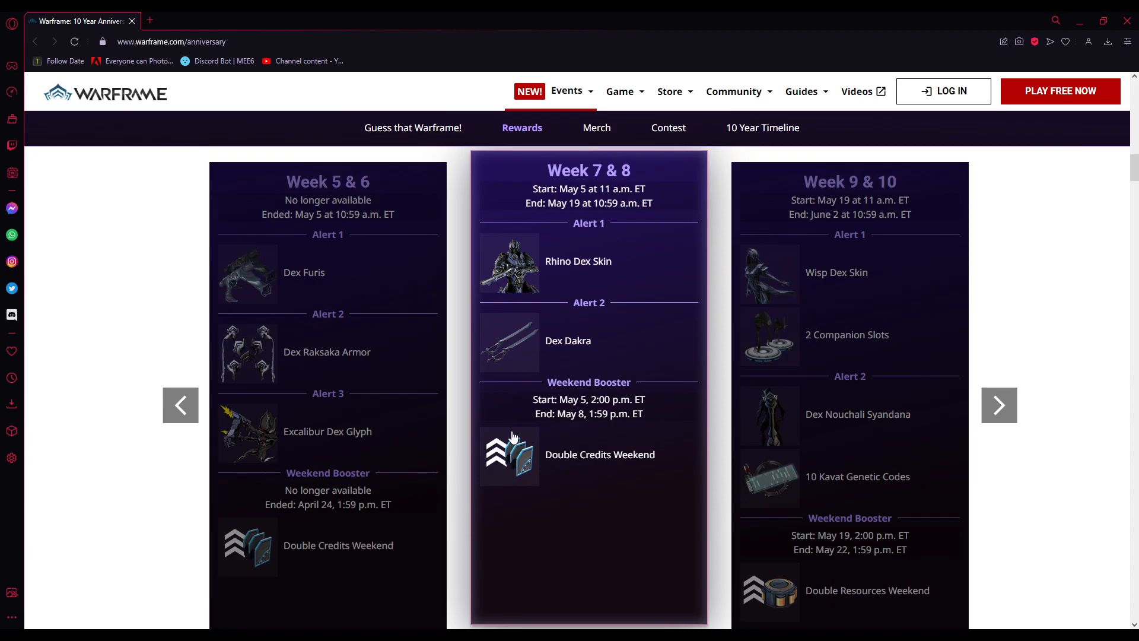
{"action": "left_click", "coordinate": [999, 405]}
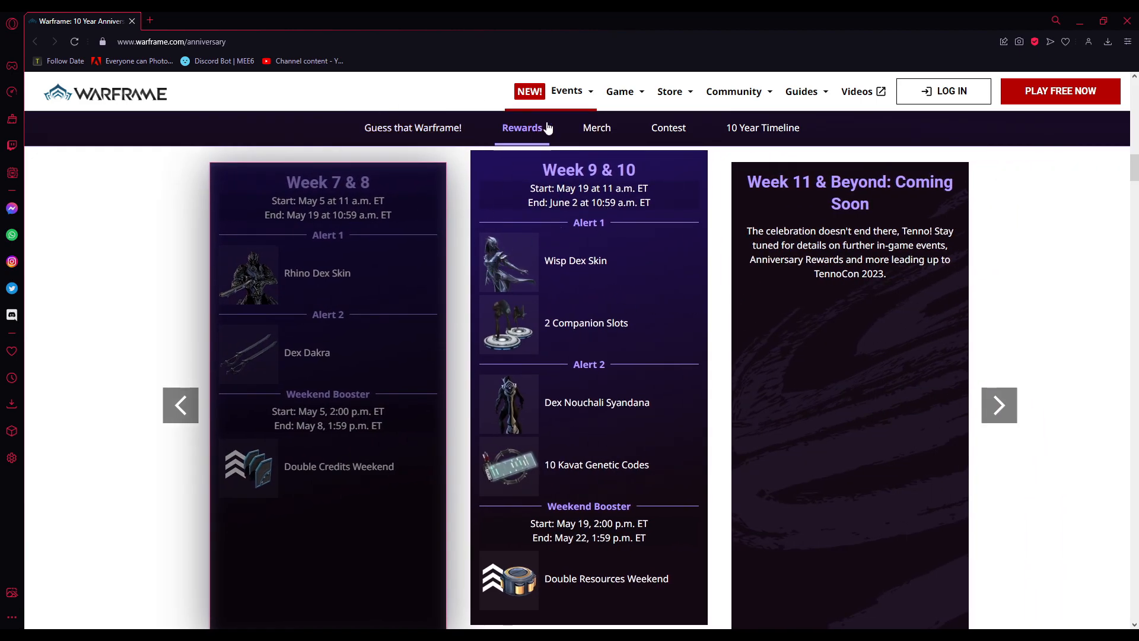
{"action": "mouse_move", "coordinate": [567, 218]}
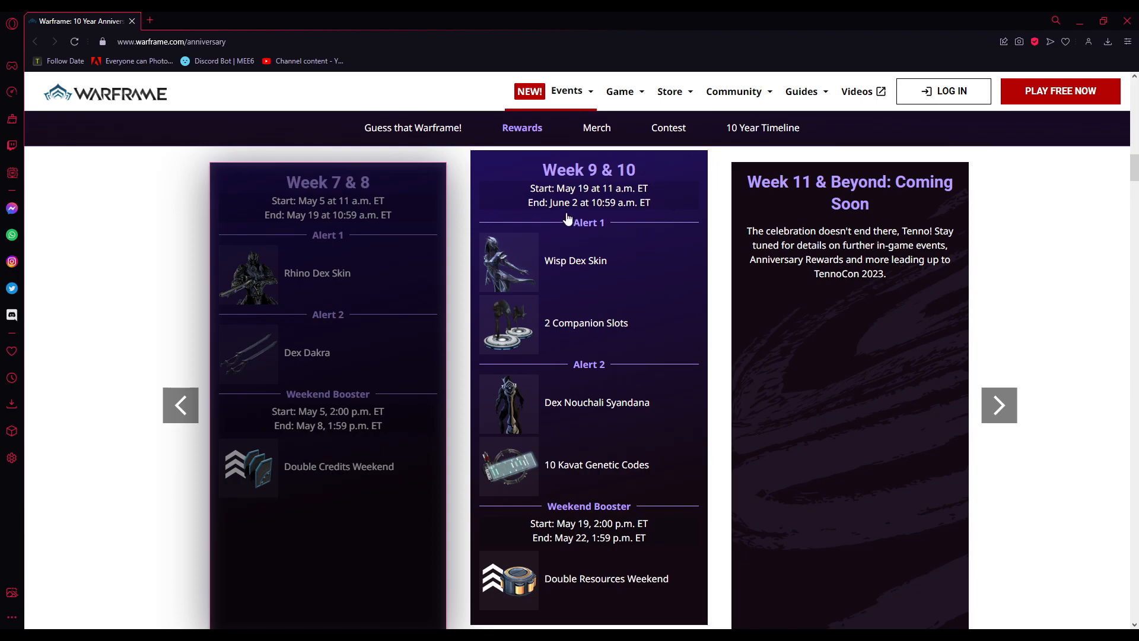
{"action": "mouse_move", "coordinate": [437, 271]}
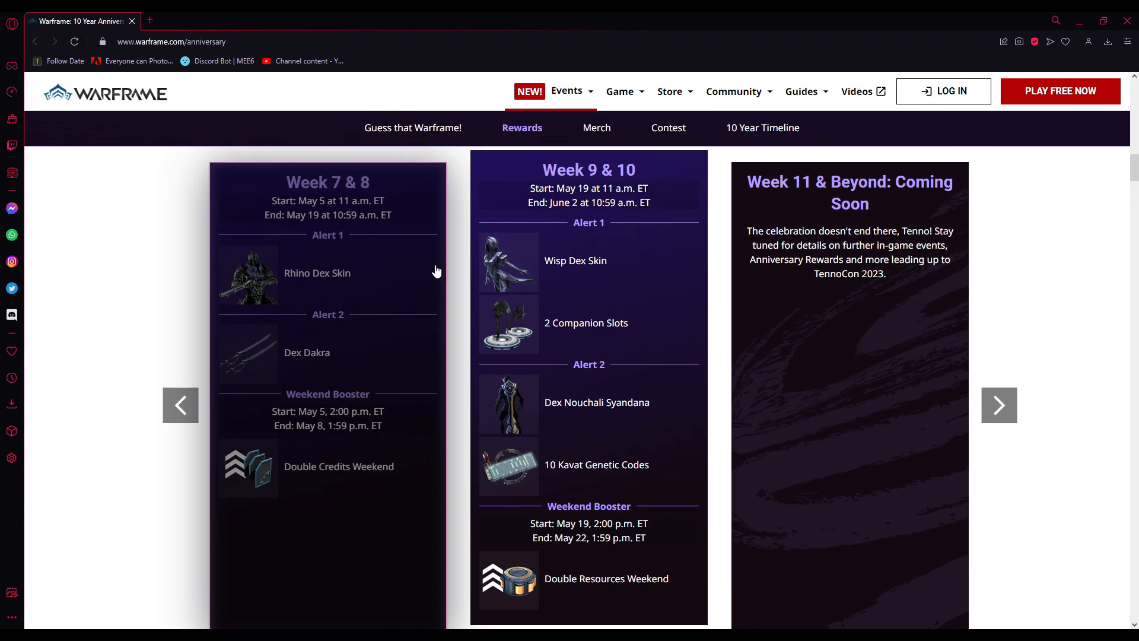
{"action": "mouse_move", "coordinate": [527, 158]}
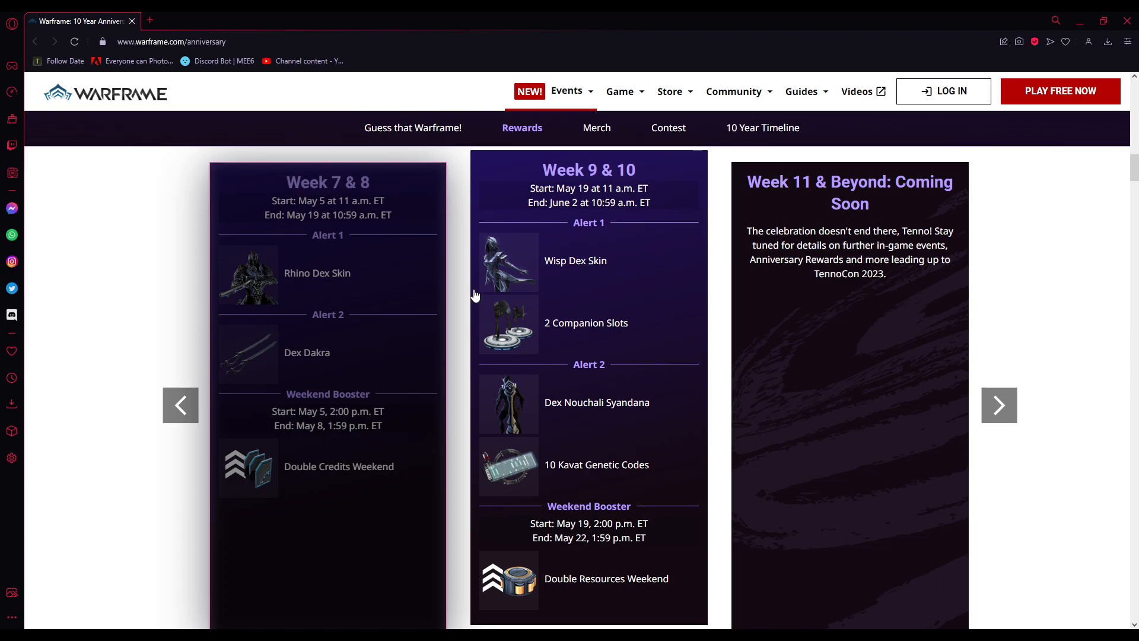
{"action": "mouse_move", "coordinate": [561, 321]}
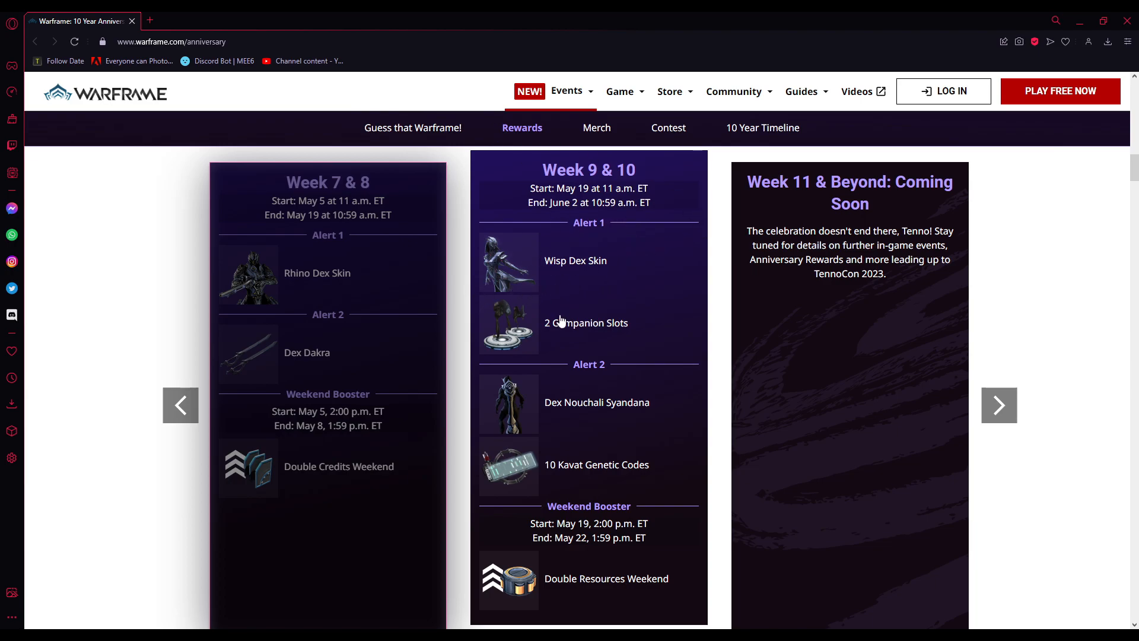
{"action": "mouse_move", "coordinate": [550, 422]}
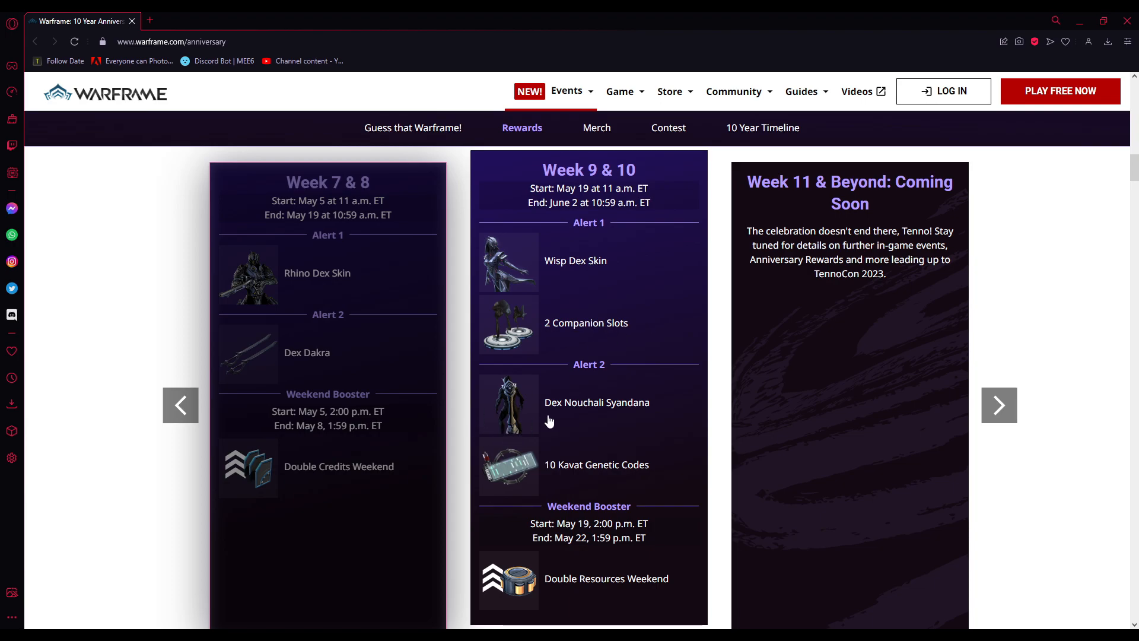
{"action": "mouse_move", "coordinate": [621, 431]}
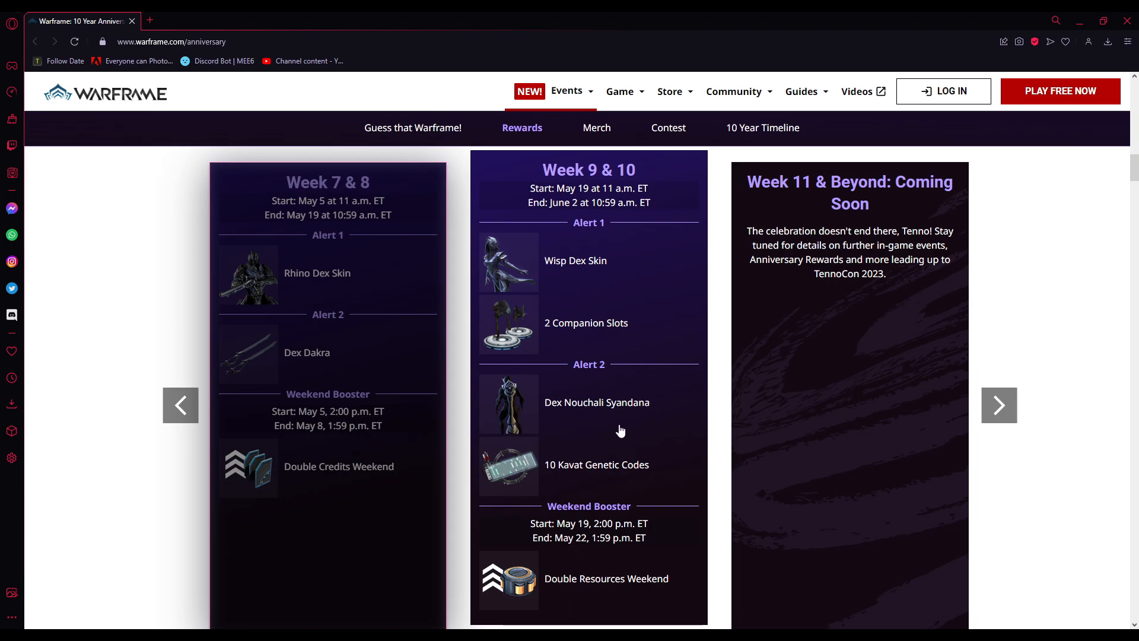
{"action": "mouse_move", "coordinate": [628, 393]}
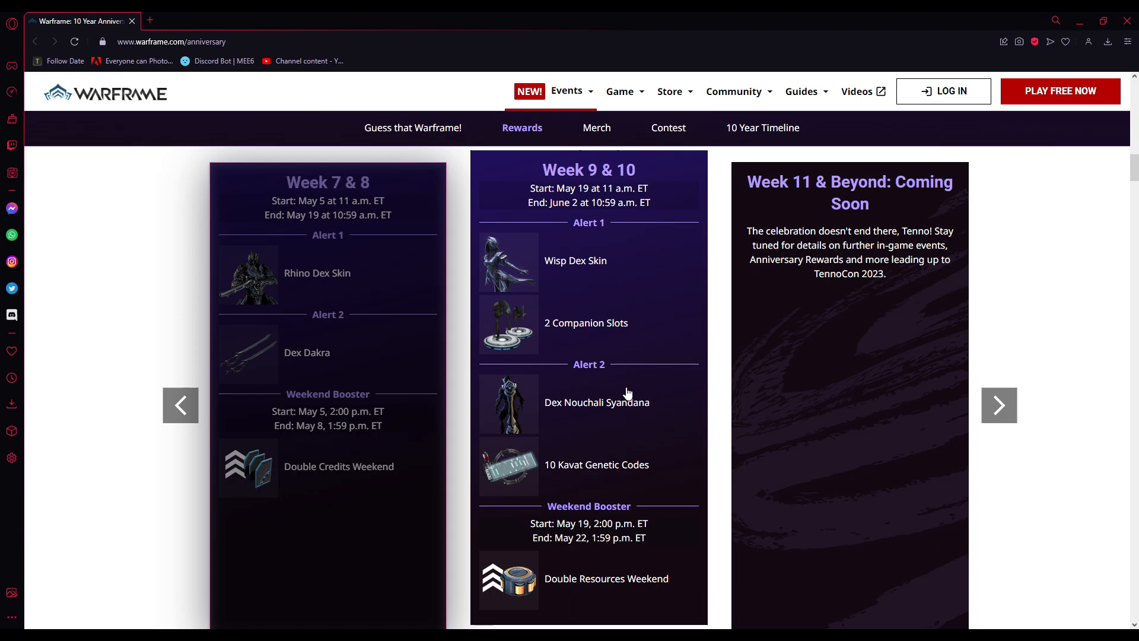
{"action": "mouse_move", "coordinate": [604, 509]}
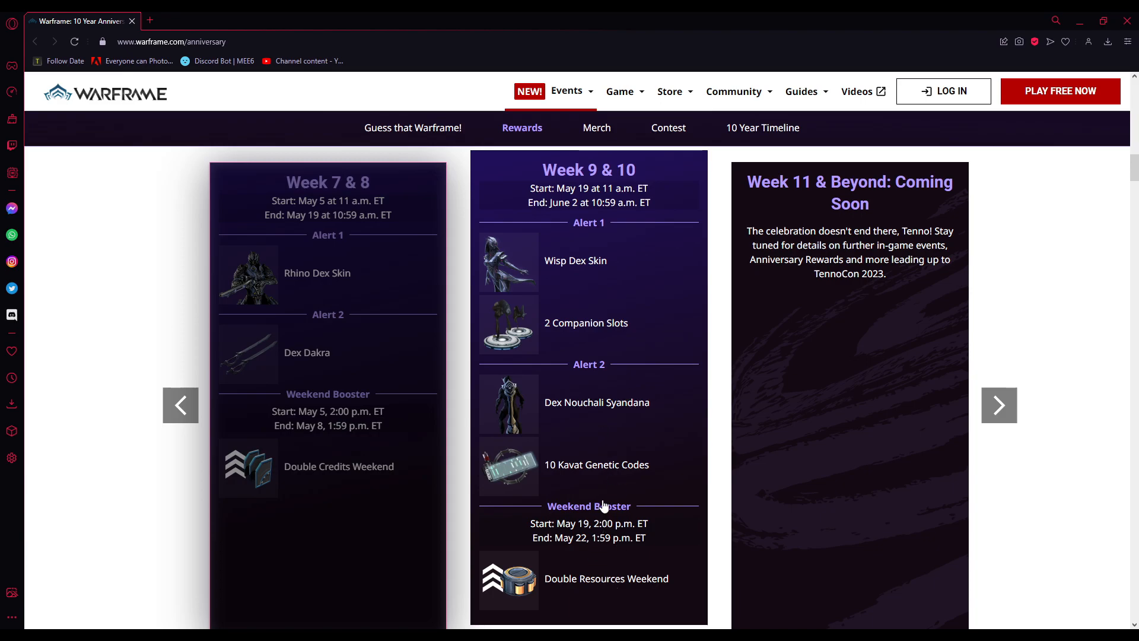
{"action": "mouse_move", "coordinate": [610, 460]}
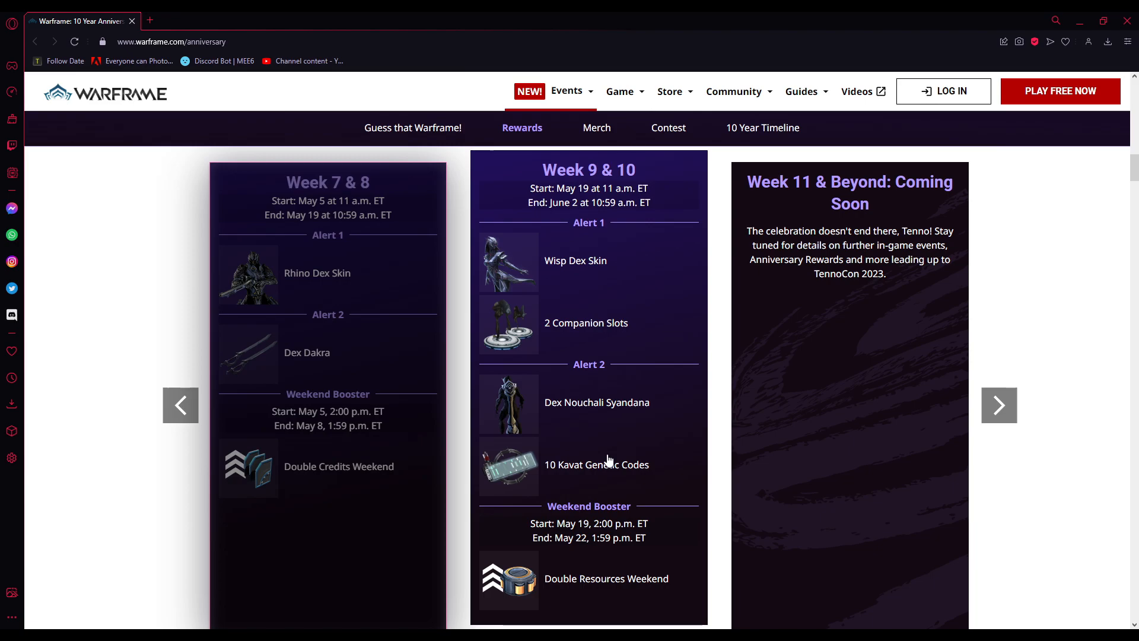
{"action": "mouse_move", "coordinate": [592, 257]}
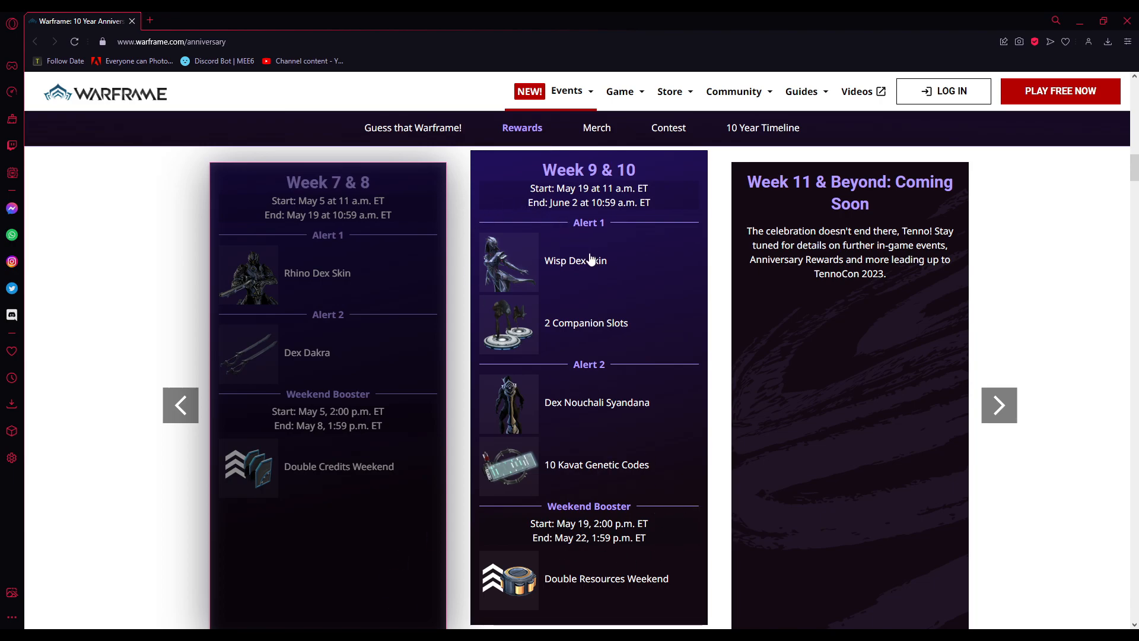
{"action": "mouse_move", "coordinate": [600, 239]}
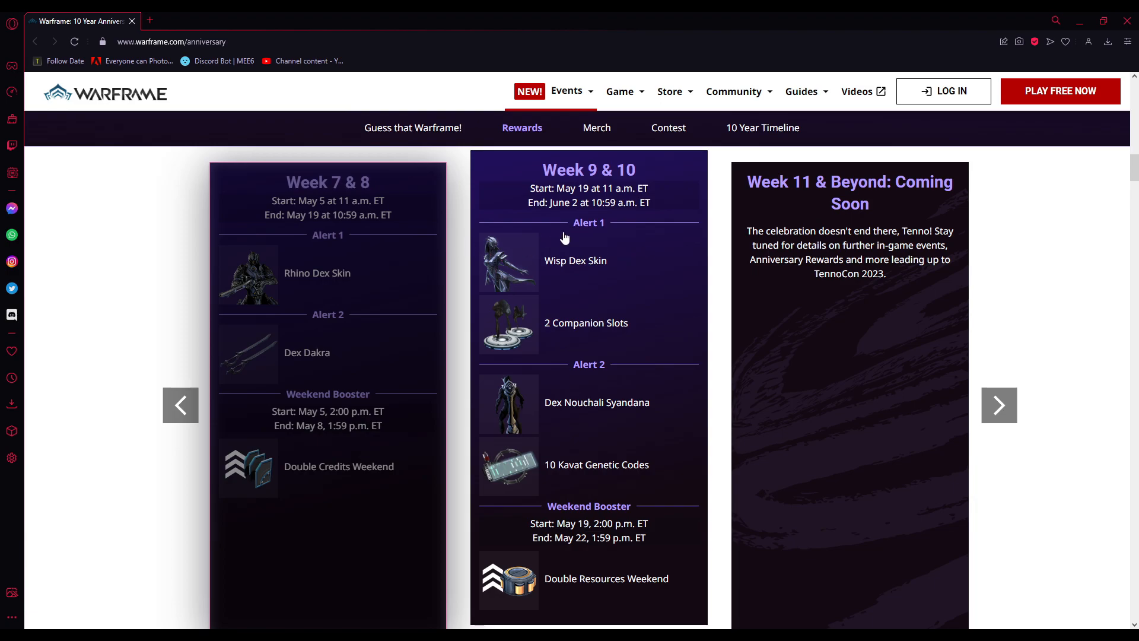
{"action": "mouse_move", "coordinate": [596, 177]}
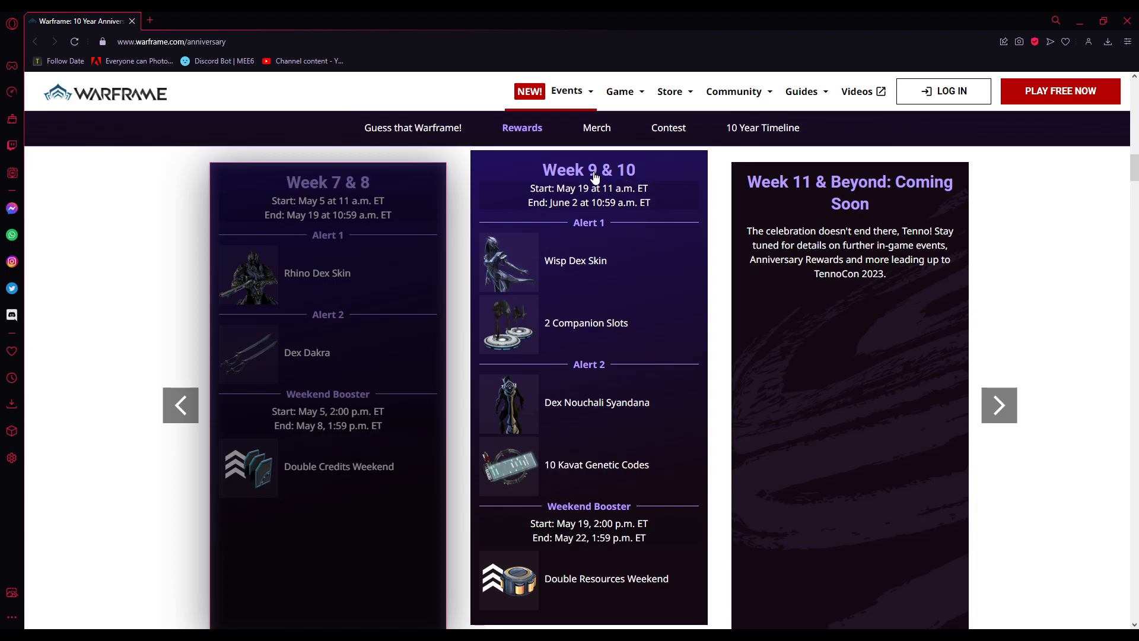
{"action": "mouse_move", "coordinate": [608, 350]}
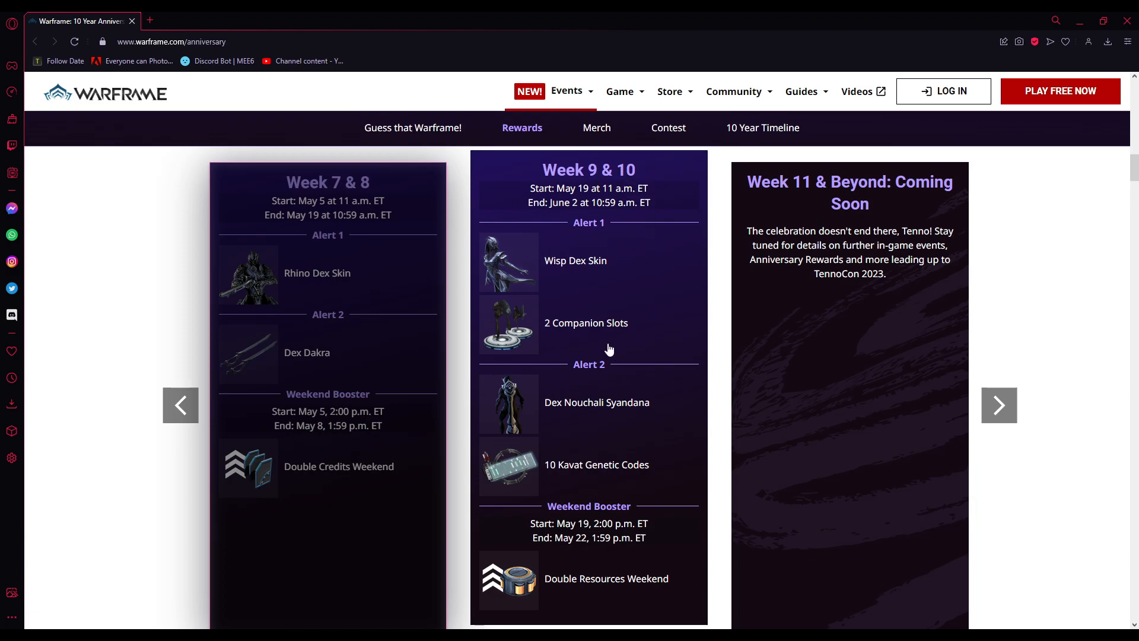
Advance the rewards carousel so Week 11 & Beyond sits in the centre
{"action": "left_click", "coordinate": [999, 405]}
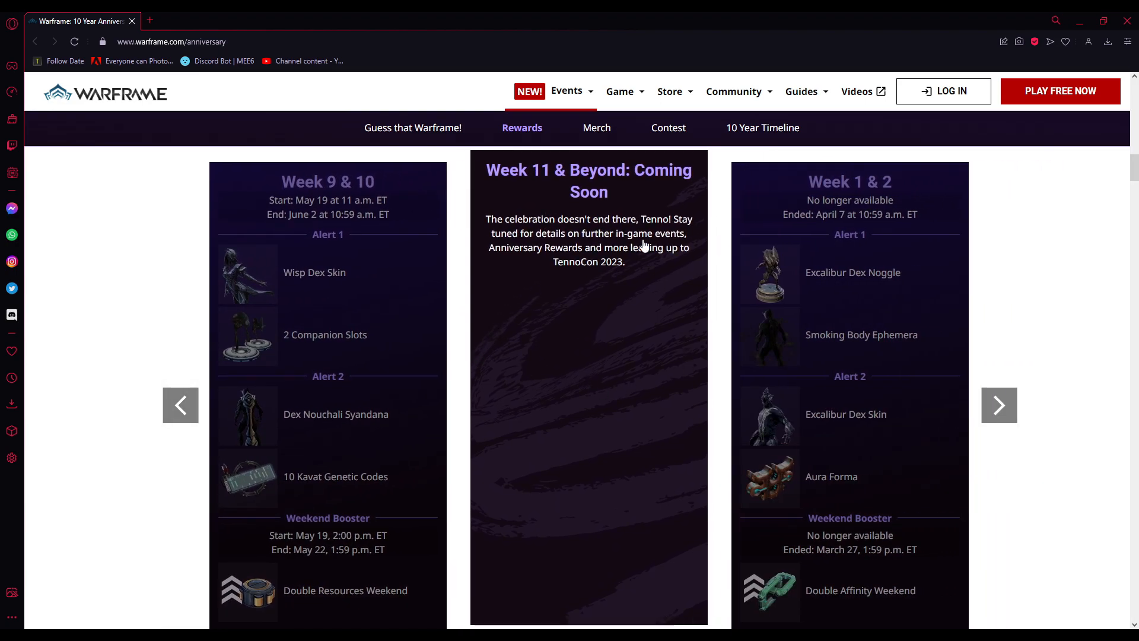
{"action": "mouse_move", "coordinate": [598, 236]}
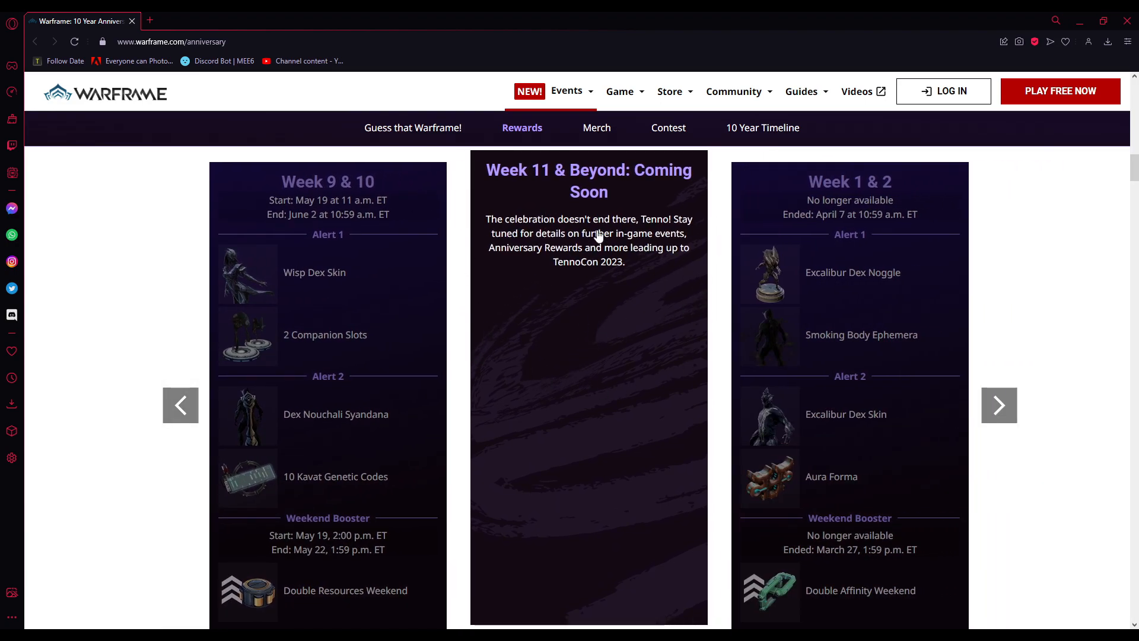
{"action": "mouse_move", "coordinate": [610, 233]}
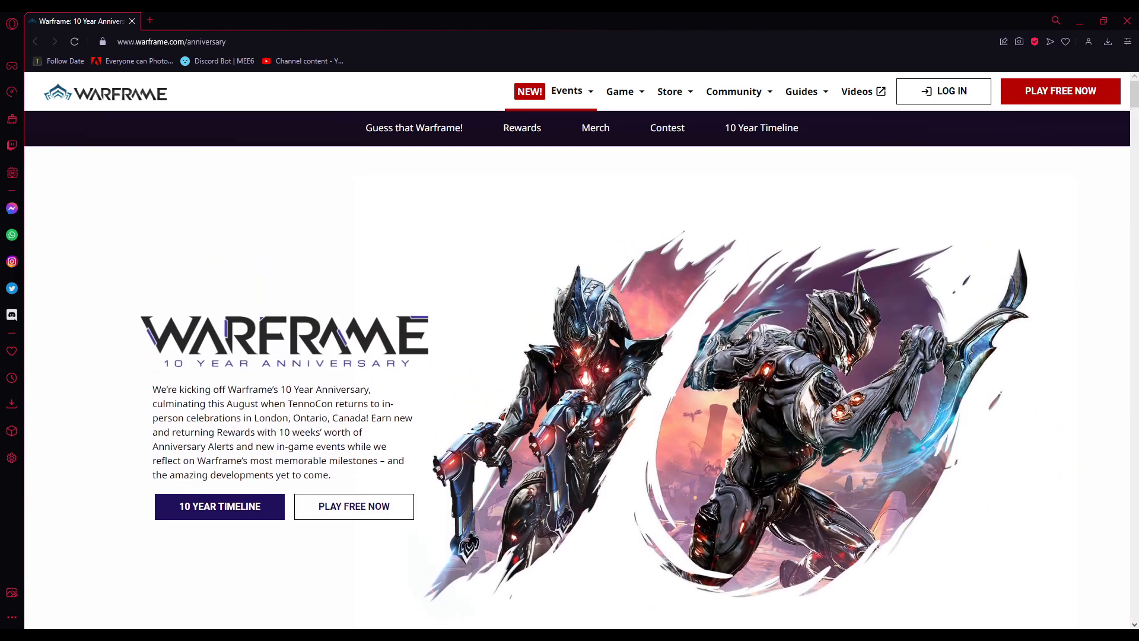
{"action": "mouse_move", "coordinate": [951, 377]}
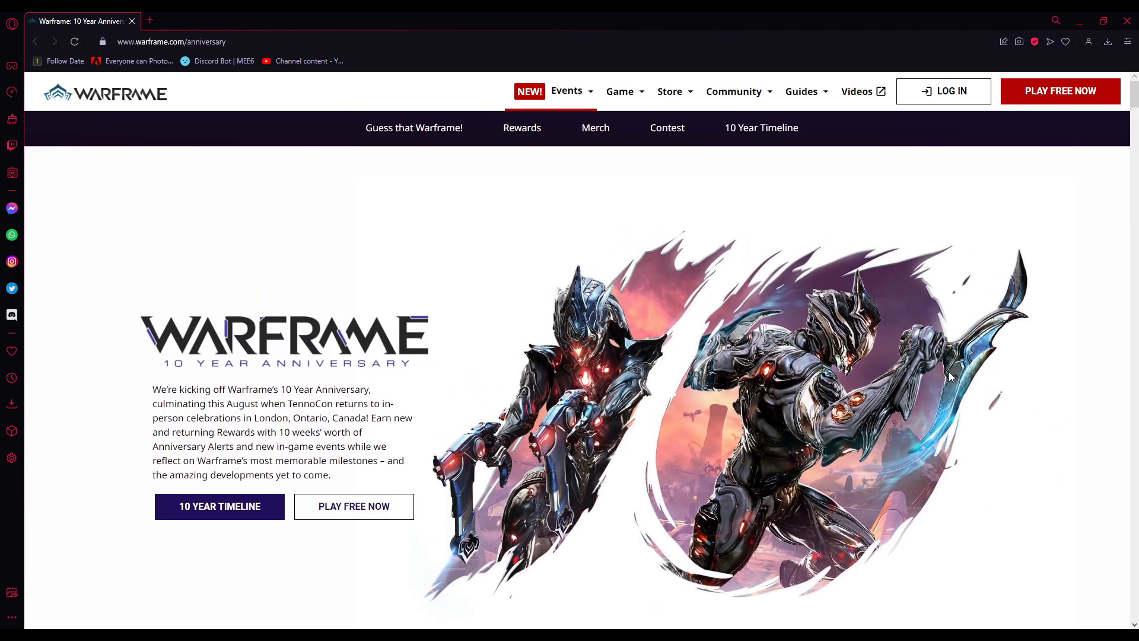
Use the anniversary sub-navigation to jump down toward the Merch section
{"action": "left_click", "coordinate": [414, 127]}
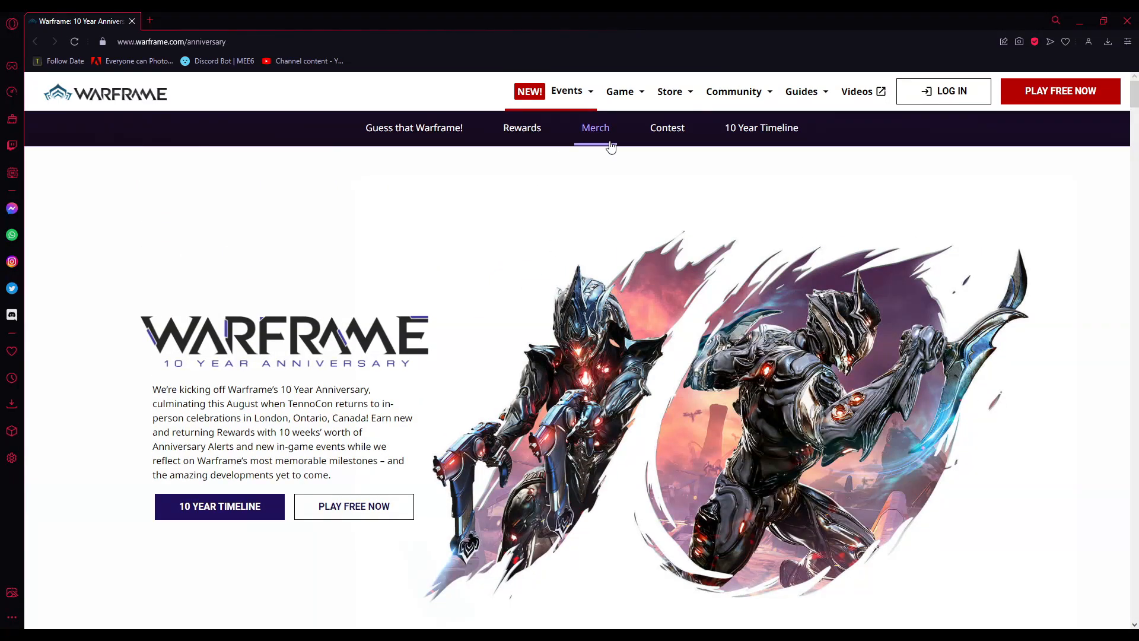
{"action": "left_click", "coordinate": [522, 128]}
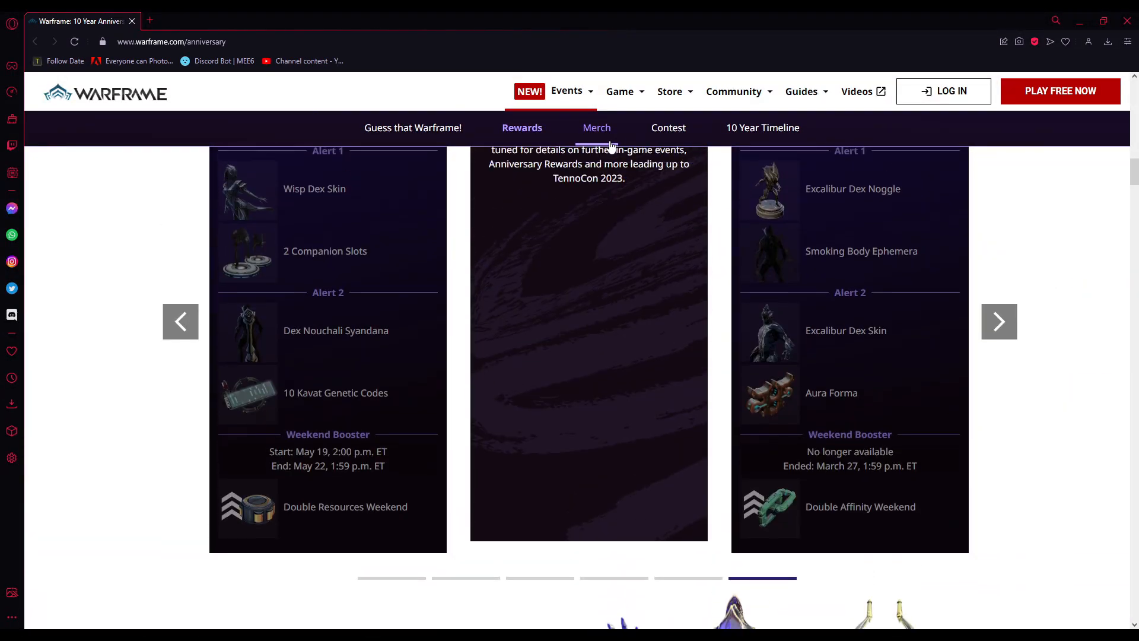